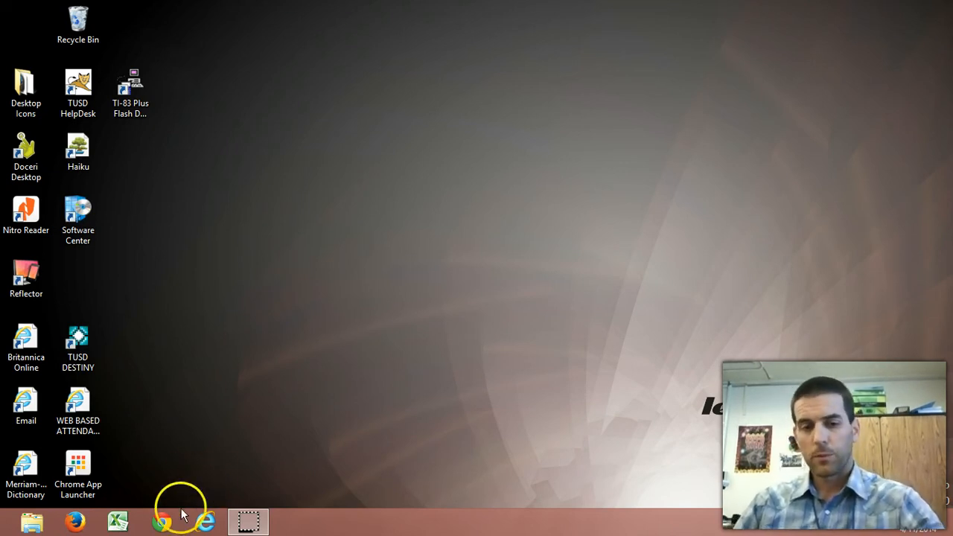
# Launch Chrome to the Google homepage and select the address bar URL
pyautogui.click(162, 521)
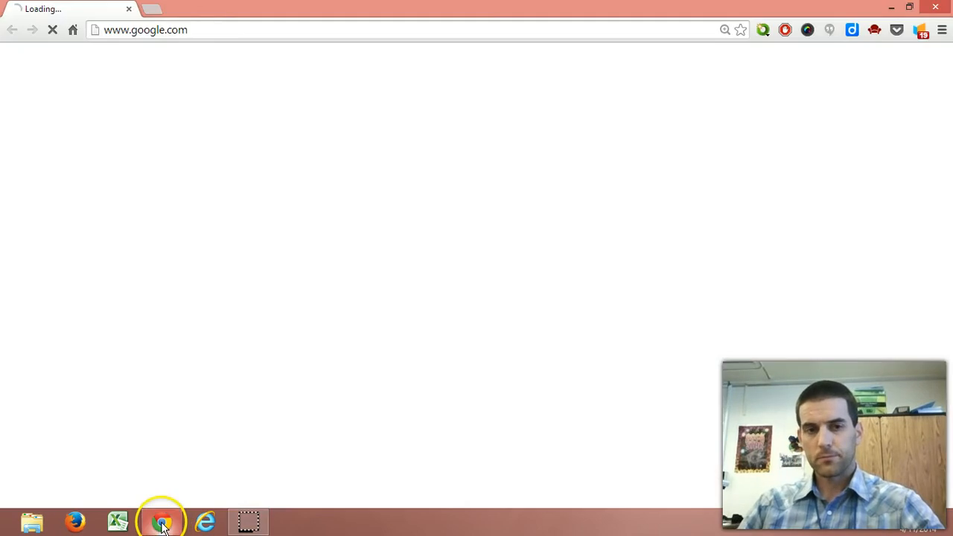
pyautogui.click(161, 521)
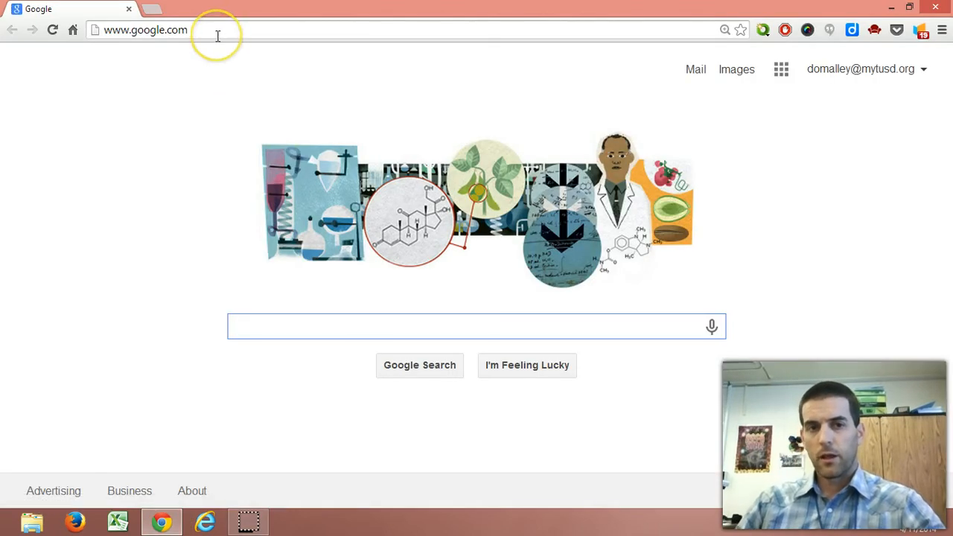
pyautogui.click(477, 326)
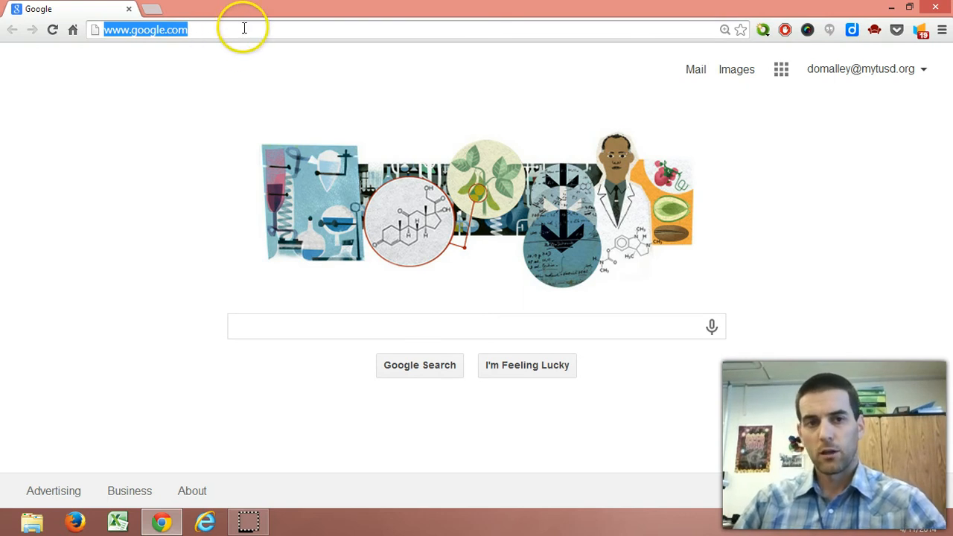
# Reach the Search engines list via Edit search engines, then Manage search engines in Settings
pyautogui.rightClick(253, 29)
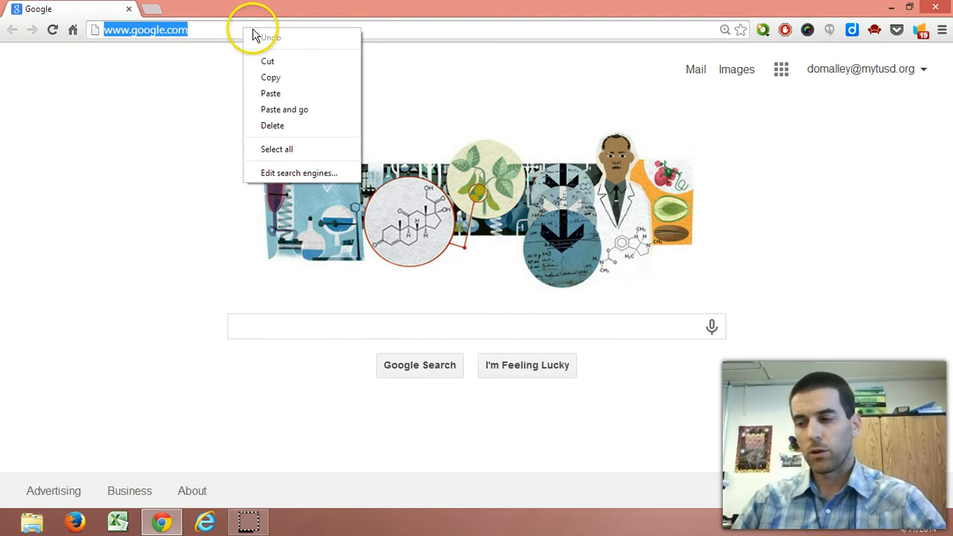
pyautogui.moveTo(298, 173)
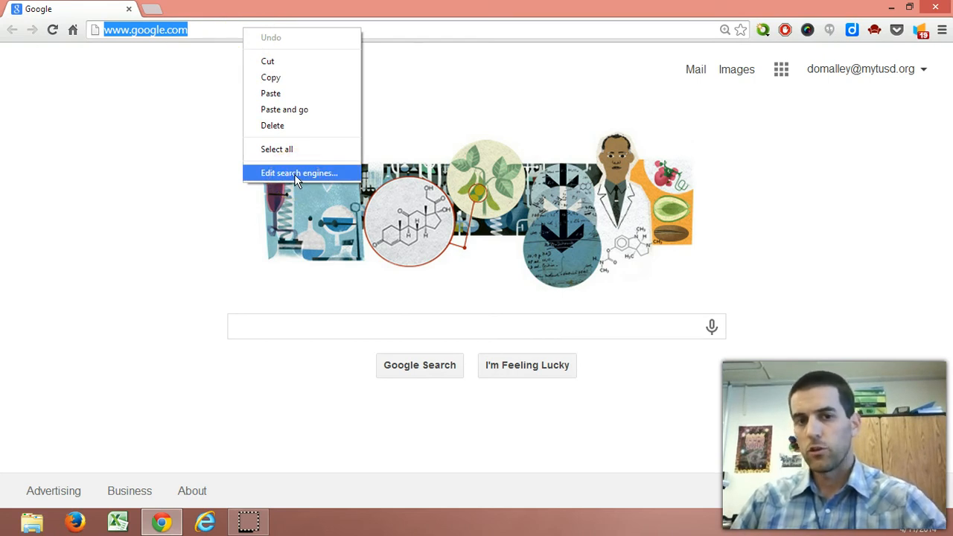
pyautogui.click(299, 172)
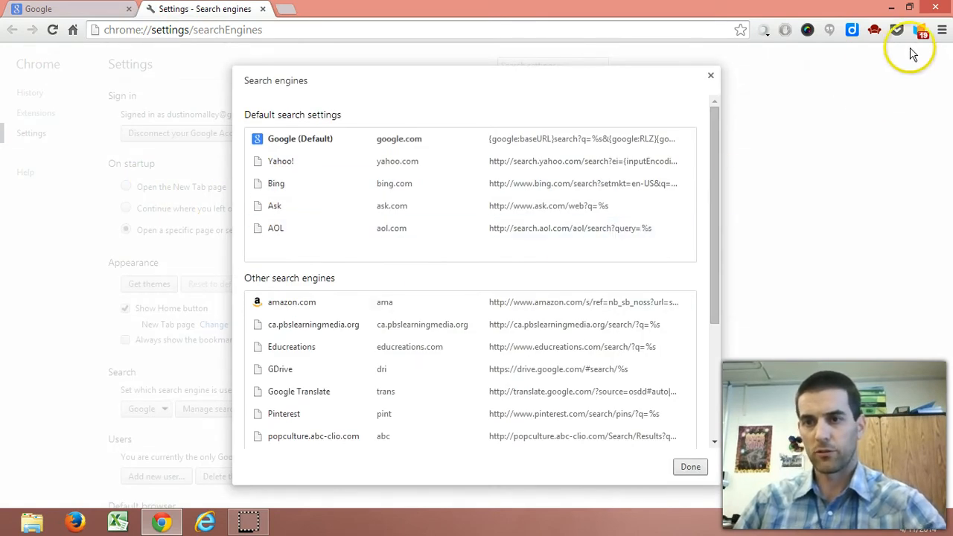
pyautogui.click(941, 29)
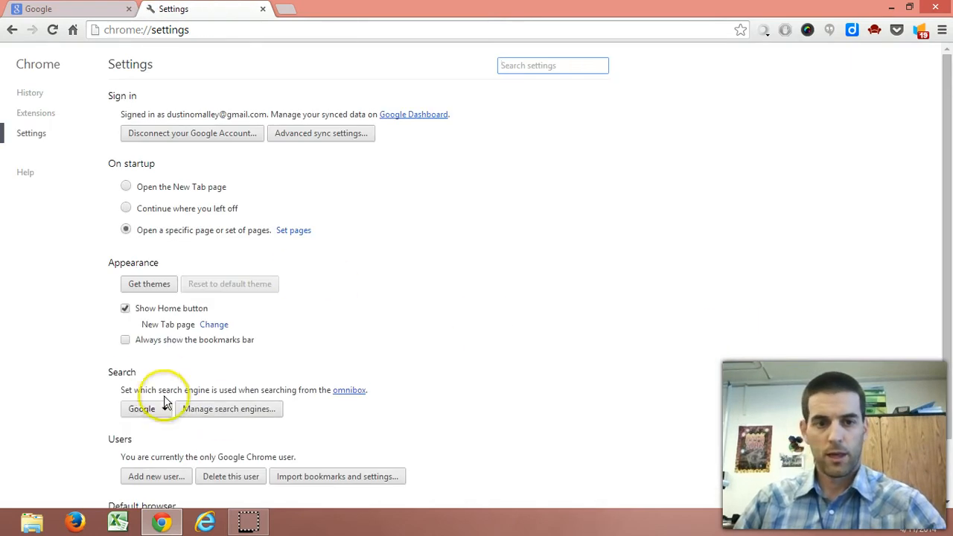
pyautogui.click(229, 408)
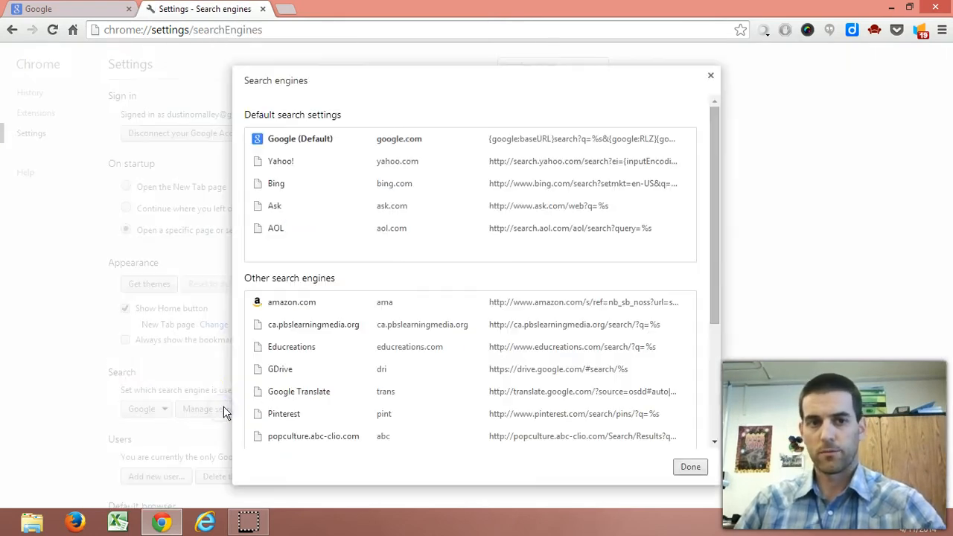
pyautogui.moveTo(595, 164)
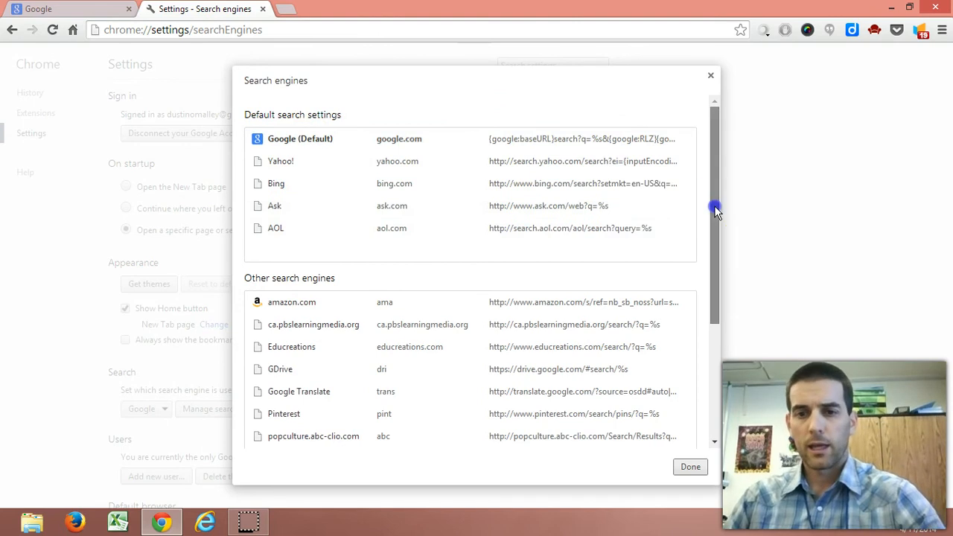
# Give YouTube Video Search the keyword y and close the search engines list
pyautogui.moveTo(713, 209); pyautogui.dragTo(713, 298)
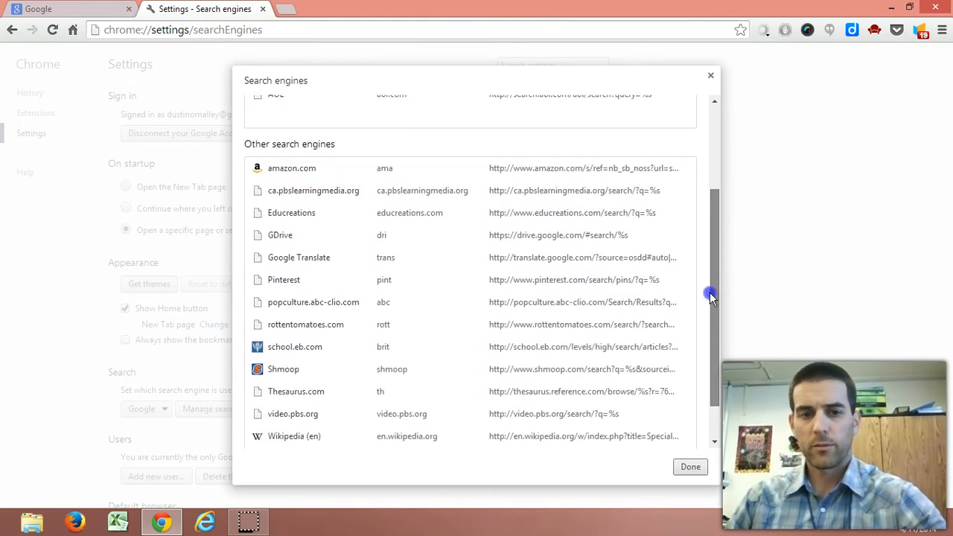
pyautogui.scroll(-3)
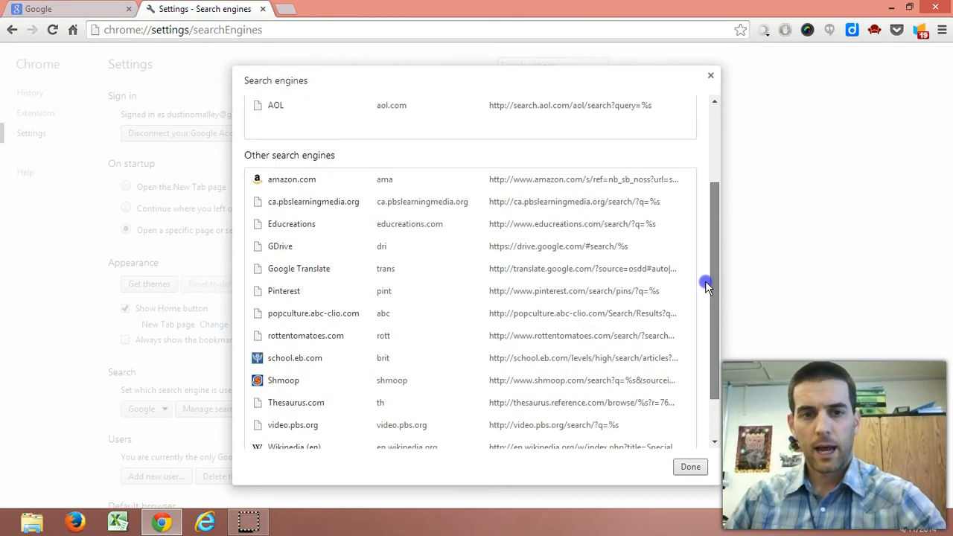
pyautogui.moveTo(439, 246)
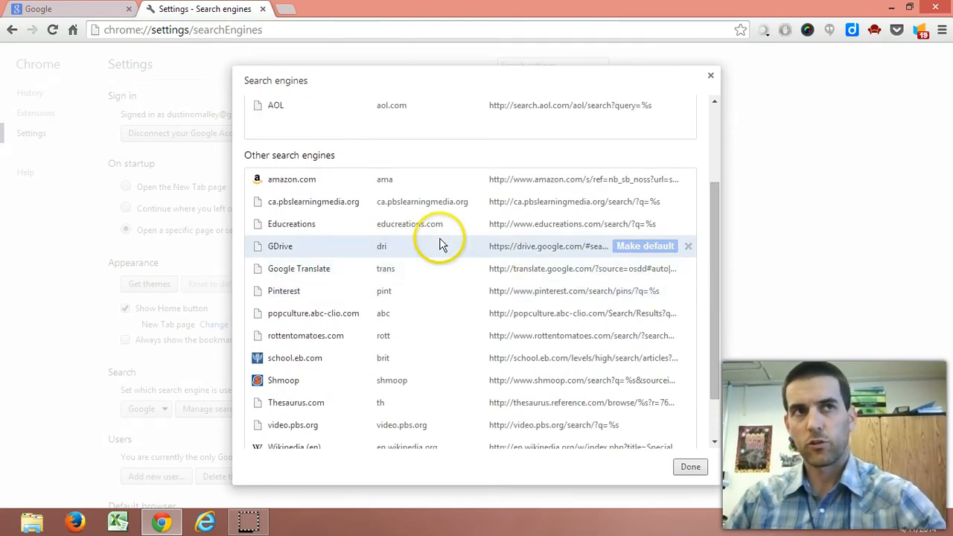
pyautogui.moveTo(402, 268)
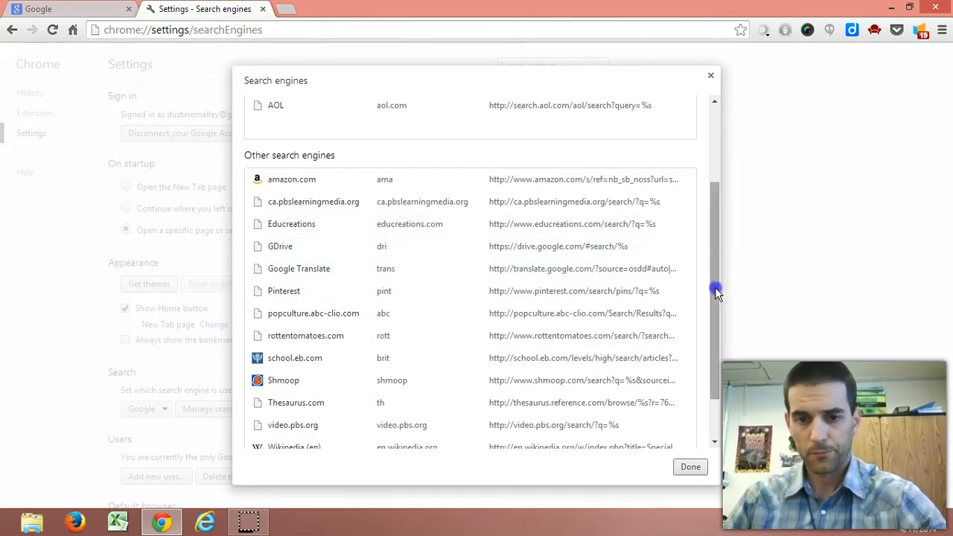
pyautogui.scroll(-3)
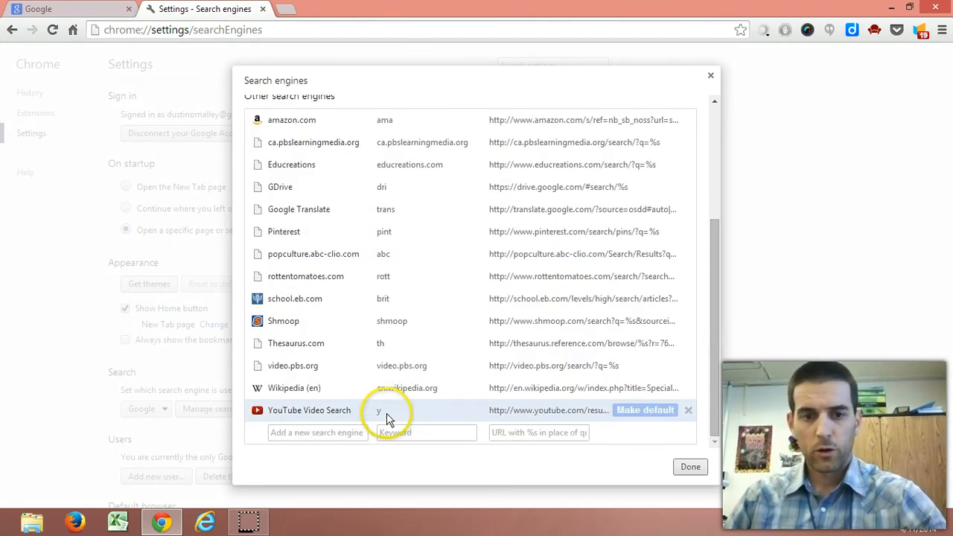
pyautogui.click(426, 411)
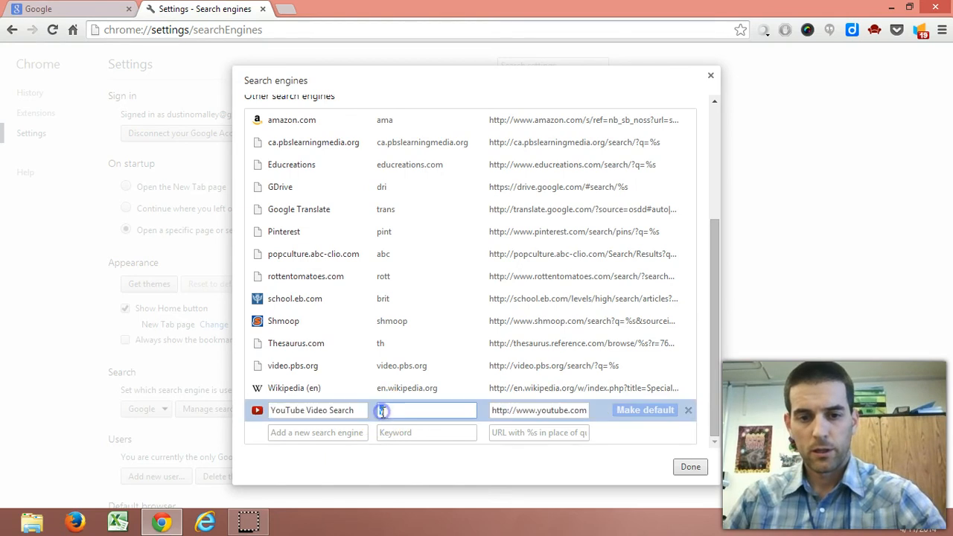
pyautogui.write('y')
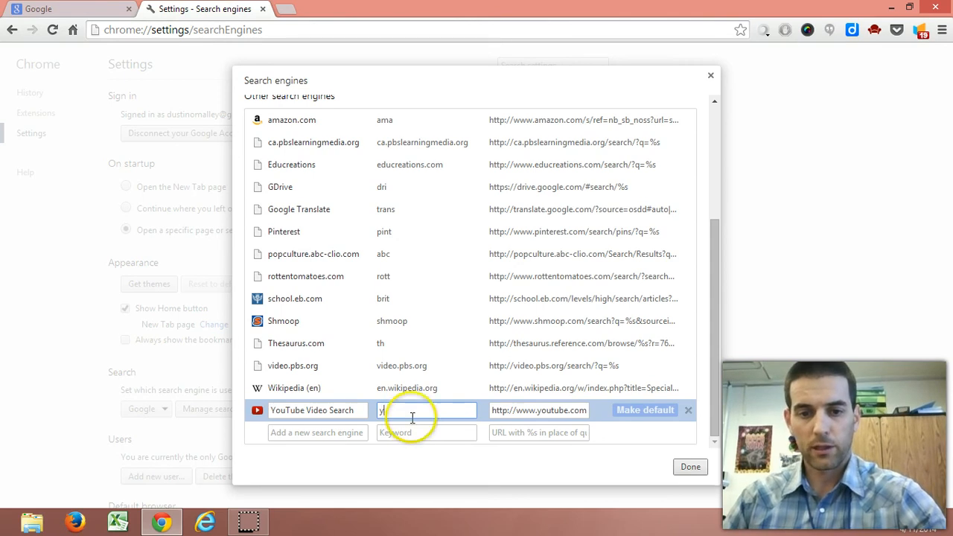
pyautogui.click(690, 468)
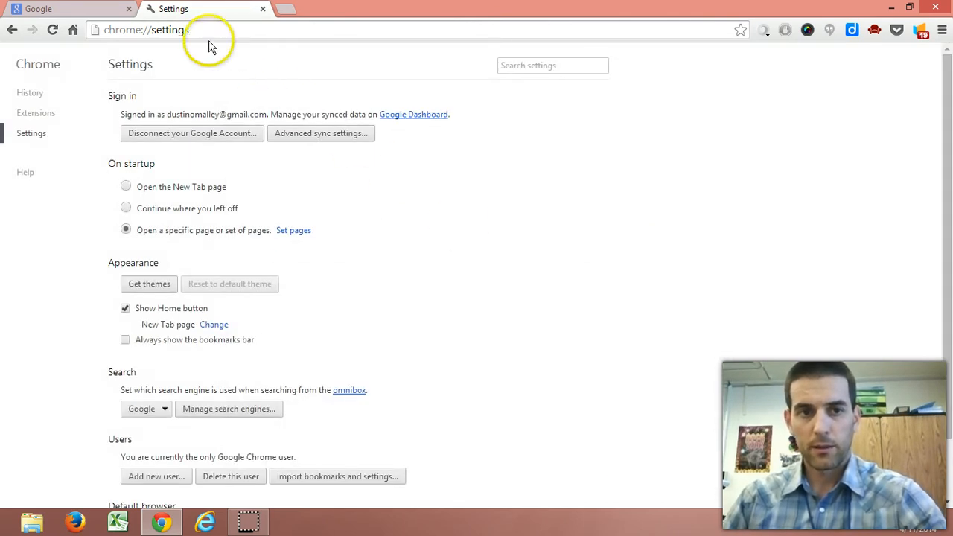
# Search YouTube for math lessons via y, then Pinterest for math lessons via pint
pyautogui.click(146, 29)
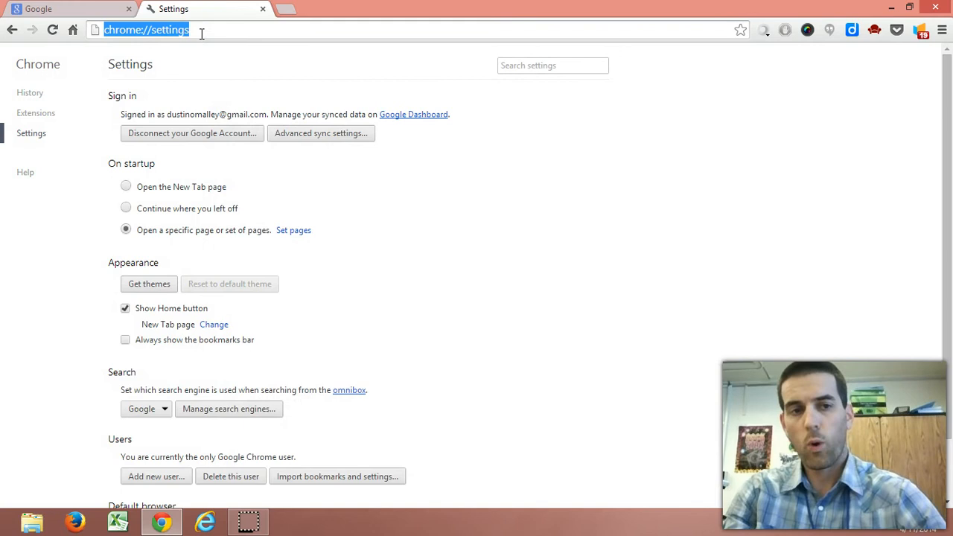
pyautogui.write('Search YouTube Video Search:')
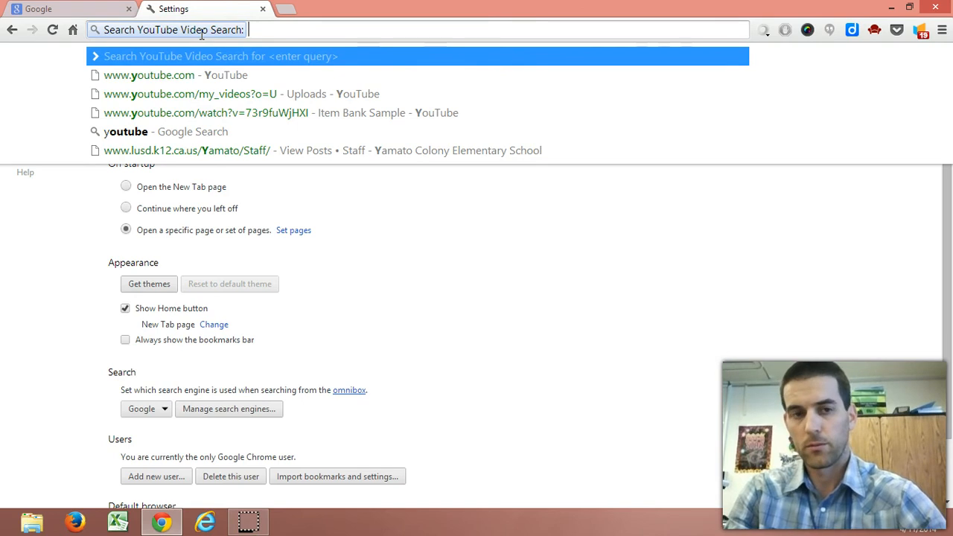
pyautogui.write('math lesso')
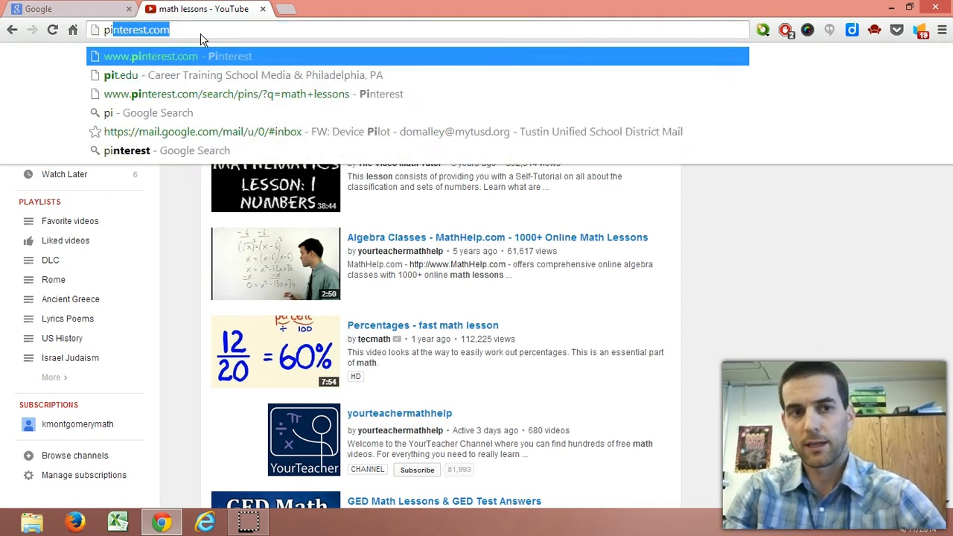
pyautogui.press('Tab')
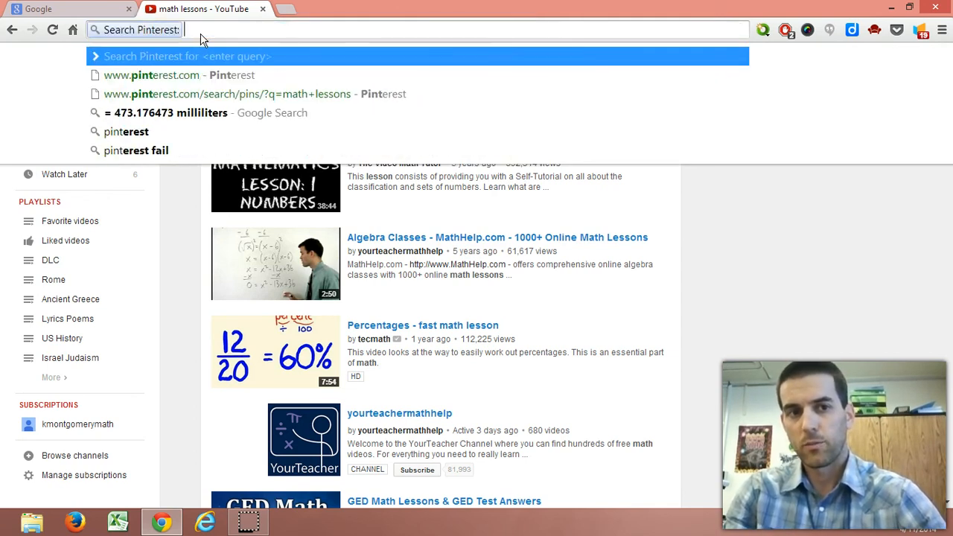
pyautogui.write('math lessons')
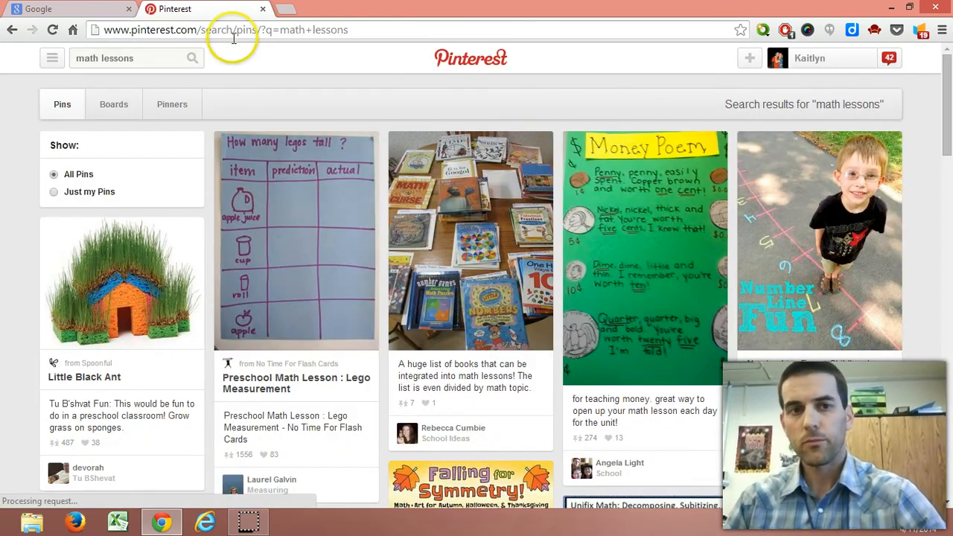
# Change GDrive's keyword from dri to d and close the search engines list
pyautogui.rightClick(235, 30)
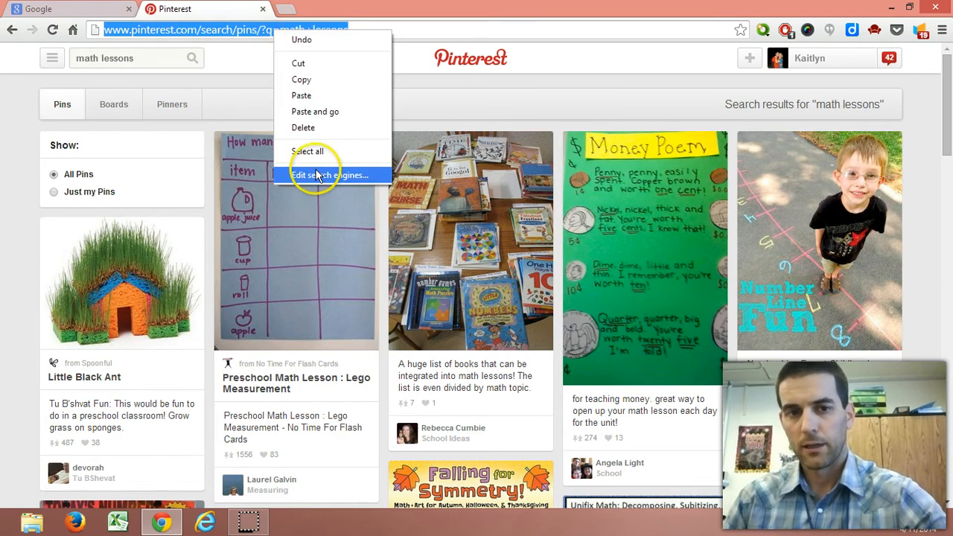
pyautogui.click(331, 175)
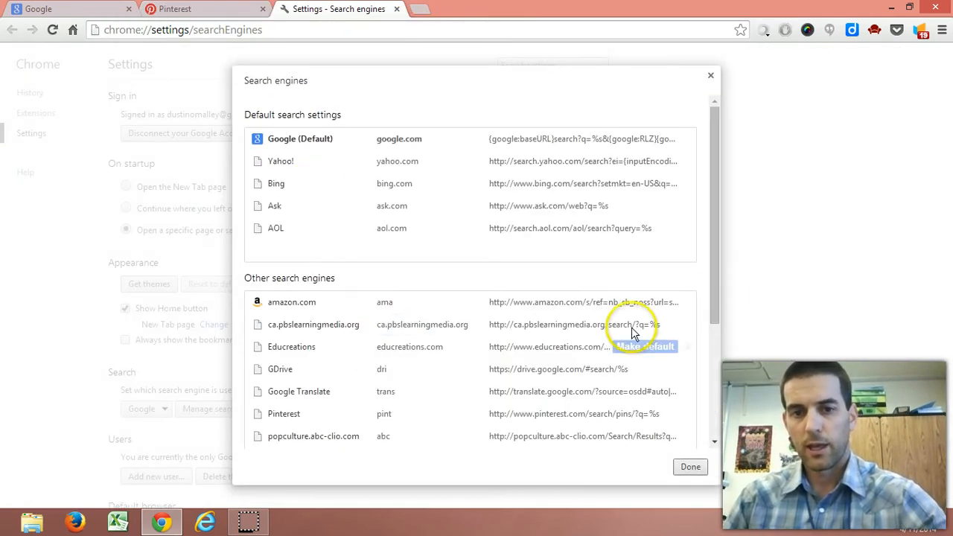
pyautogui.scroll(-3)
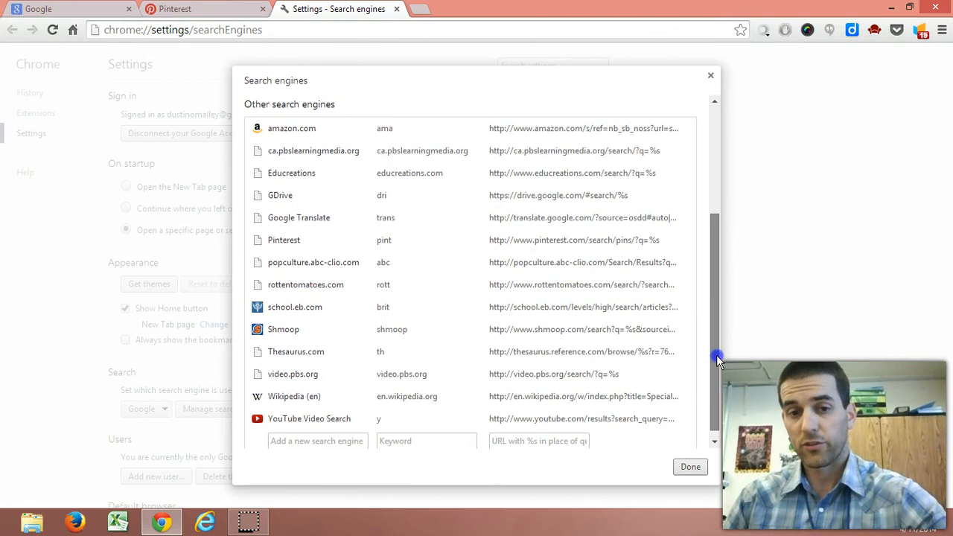
pyautogui.moveTo(393, 223)
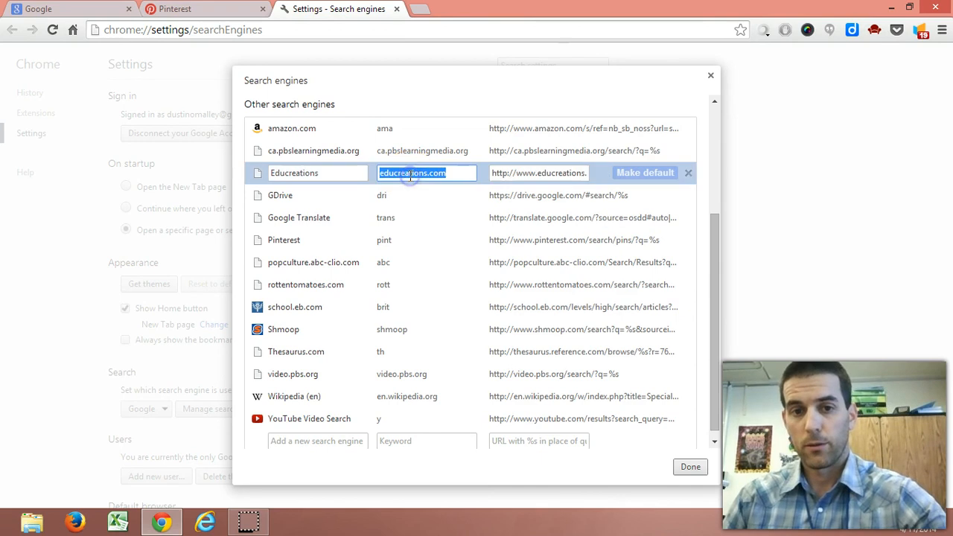
pyautogui.moveTo(454, 226)
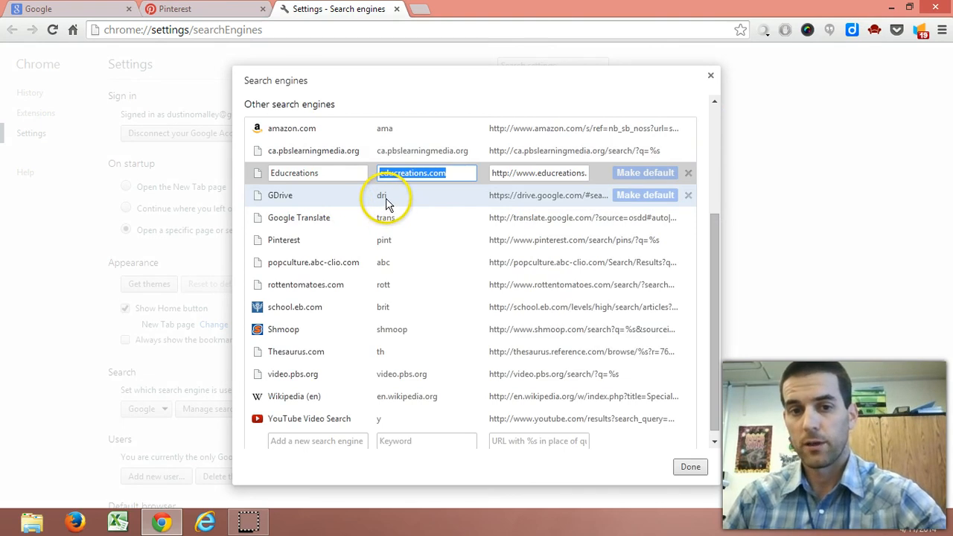
pyautogui.click(426, 195)
pyautogui.write('d')
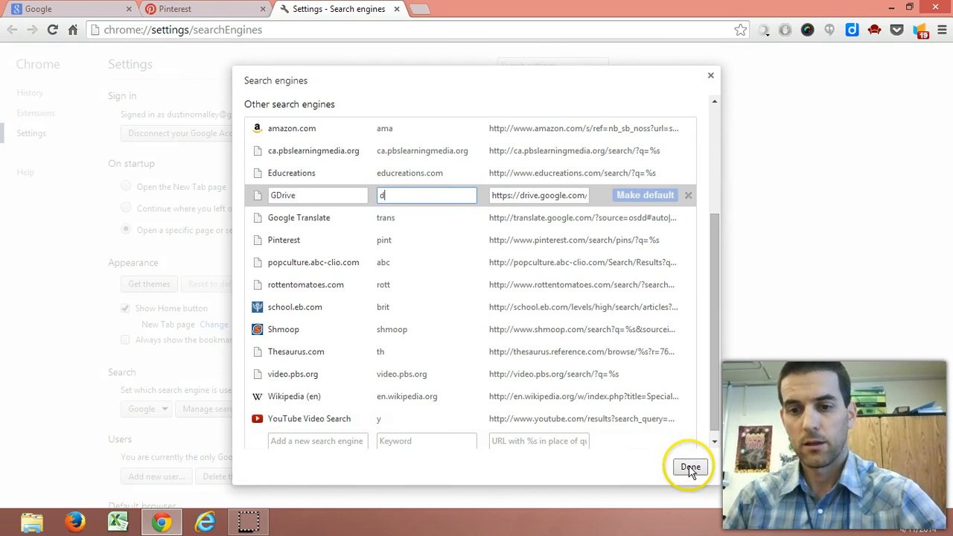
pyautogui.click(688, 468)
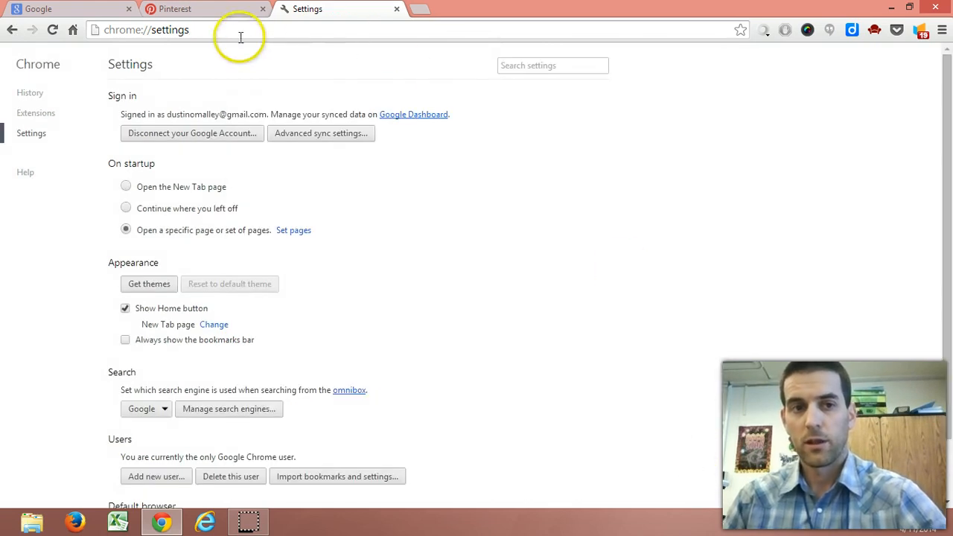
# Enter GDrive search mode with the d keyword and query commo
pyautogui.click(241, 30)
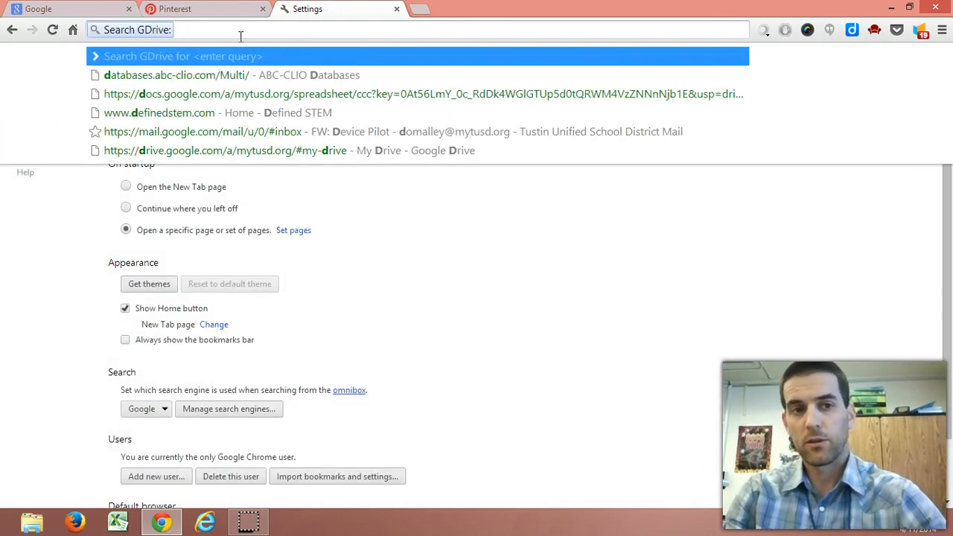
pyautogui.write('commo')
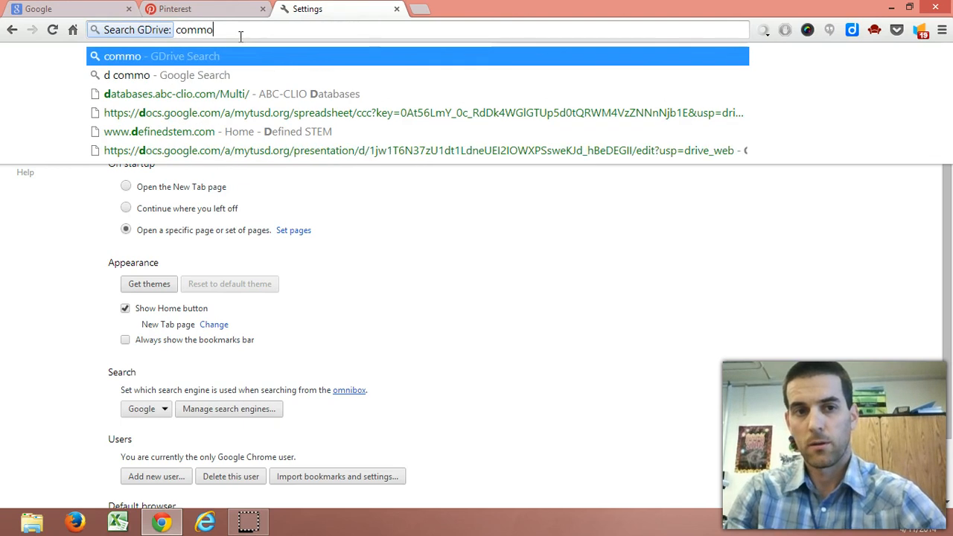